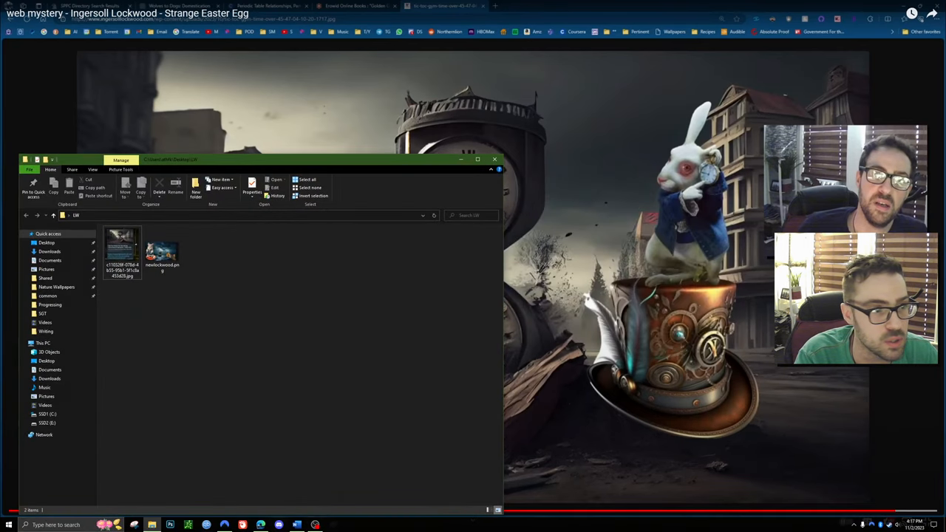
# Open the first clue image from the folder in the photo viewer.
pyautogui.click(121, 251)
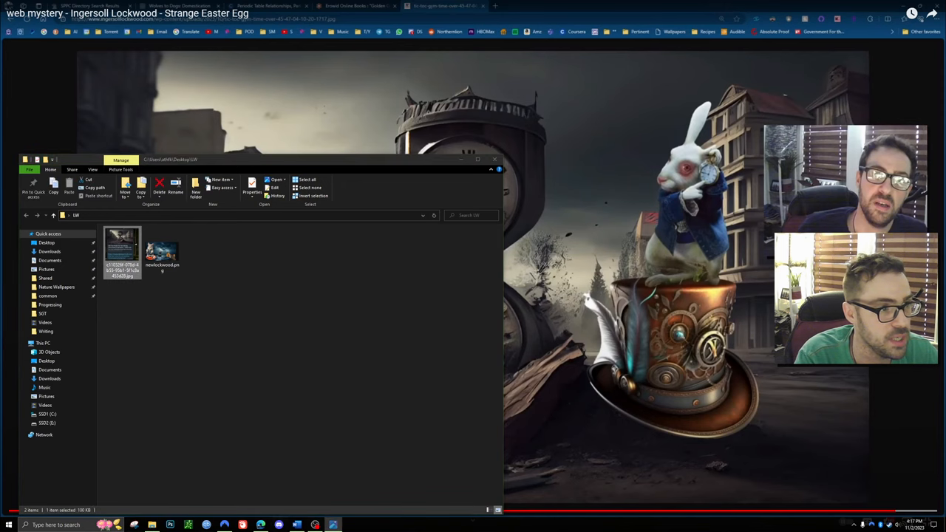
pyautogui.doubleClick(121, 248)
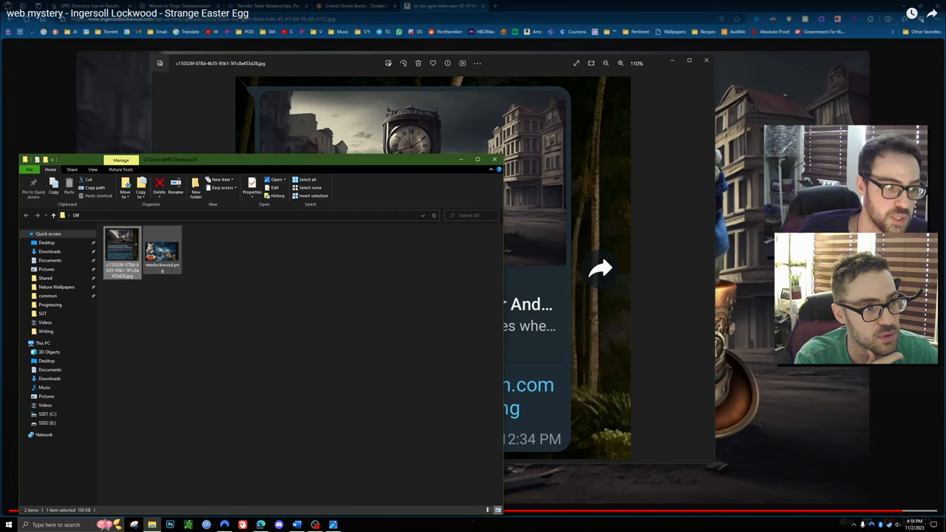
# Open the second clue image (mouse on a life ring in the storm) and enlarge the Photos window.
pyautogui.doubleClick(163, 249)
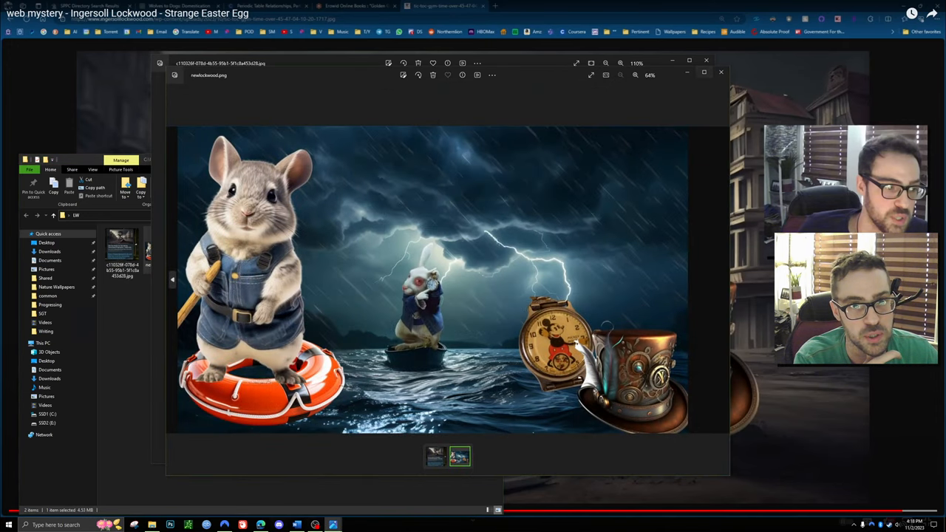
pyautogui.click(591, 74)
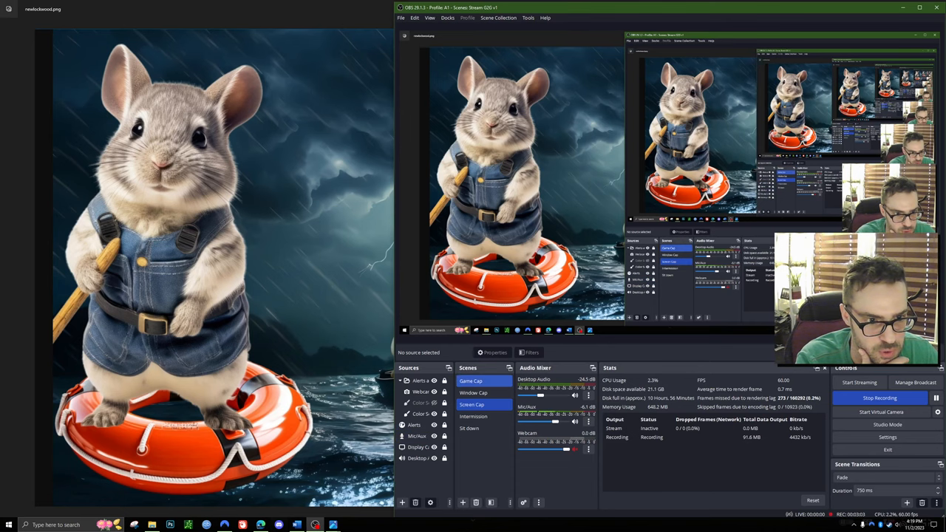
# Switch the OBS broadcast to the Screen Cap scene showing the desktop with webcam.
pyautogui.click(420, 447)
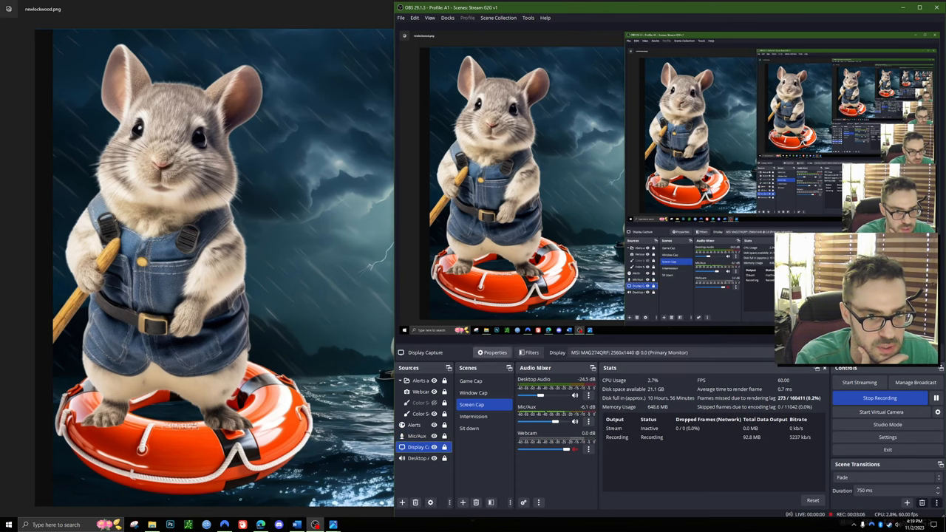
pyautogui.click(494, 352)
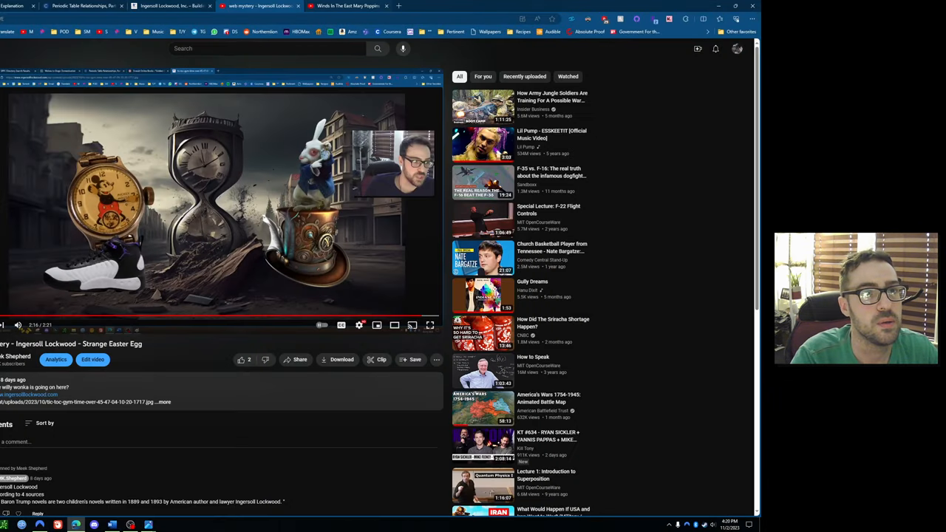
# Leave the YouTube video page and return to the storm clue image in Photos.
pyautogui.click(411, 6)
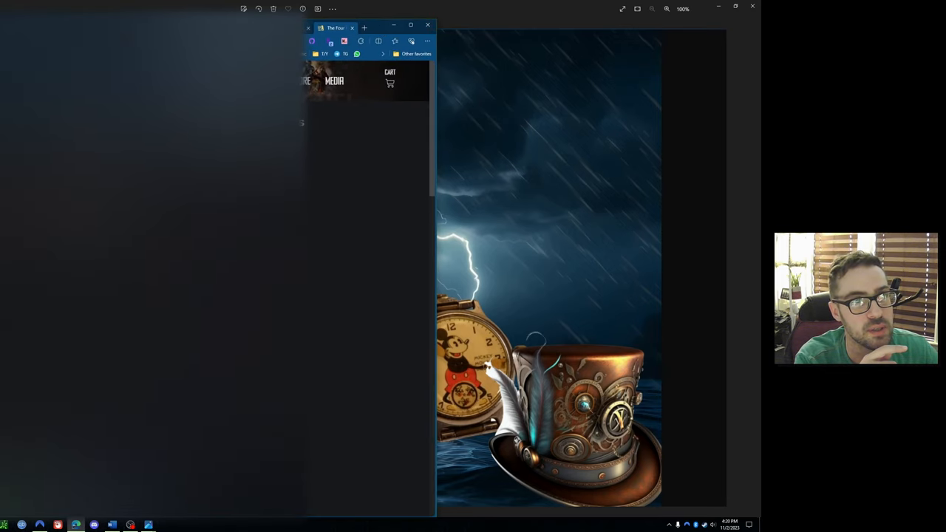
# Bring the browser with the Four Rules for Calculating Time-based Prophecies article to the front.
pyautogui.click(427, 26)
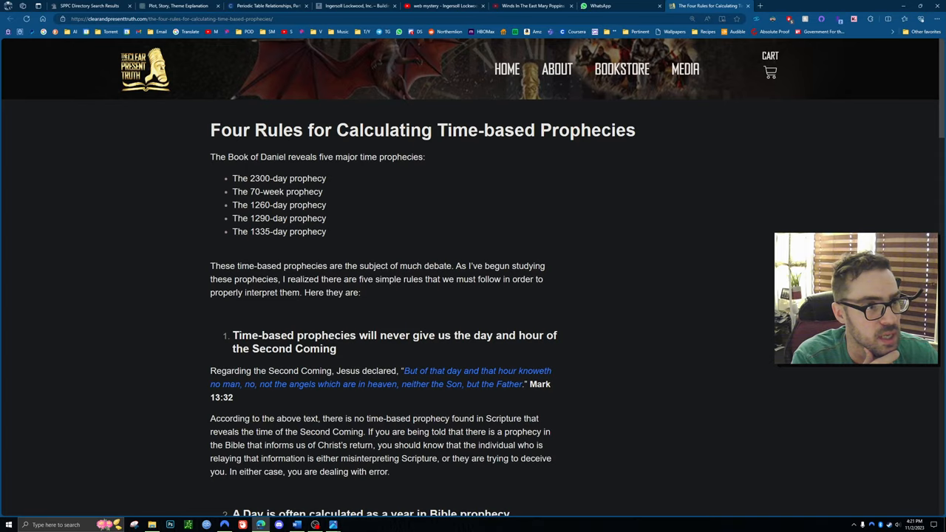
# Scroll through the article's first three prophecy rules, ending at the 360-day year rule.
pyautogui.scroll(-3)
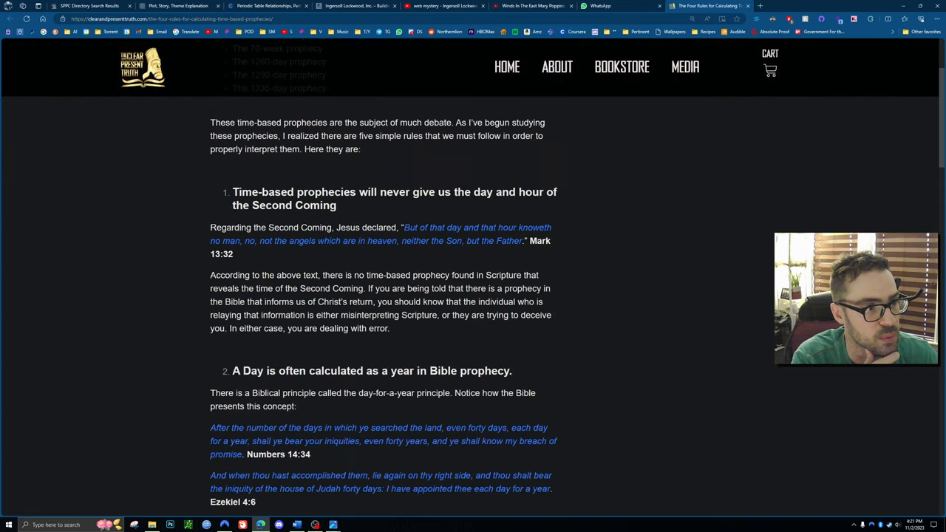
pyautogui.scroll(-3)
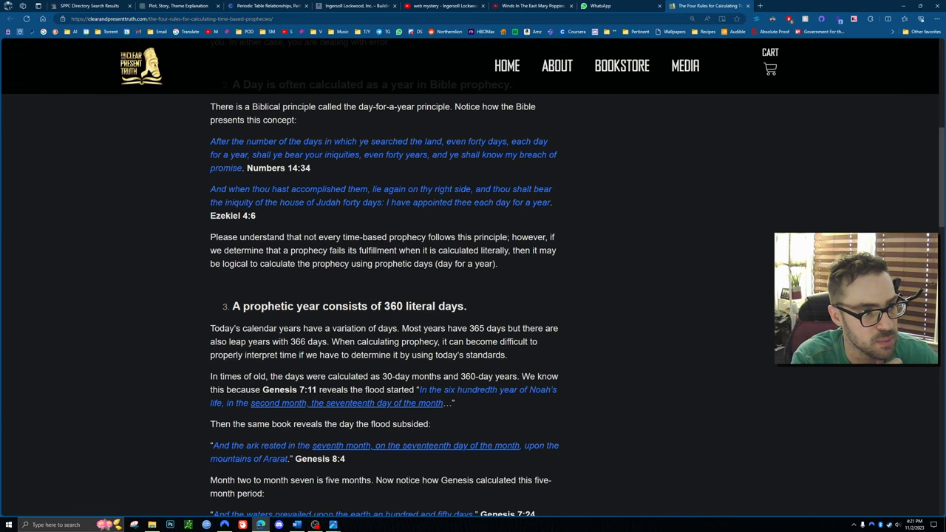
pyautogui.scroll(3)
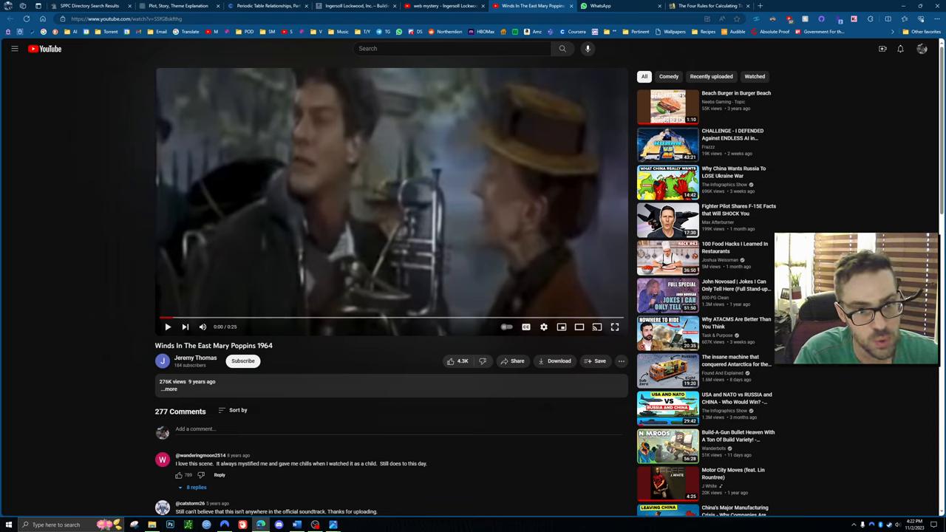
pyautogui.moveTo(615, 327)
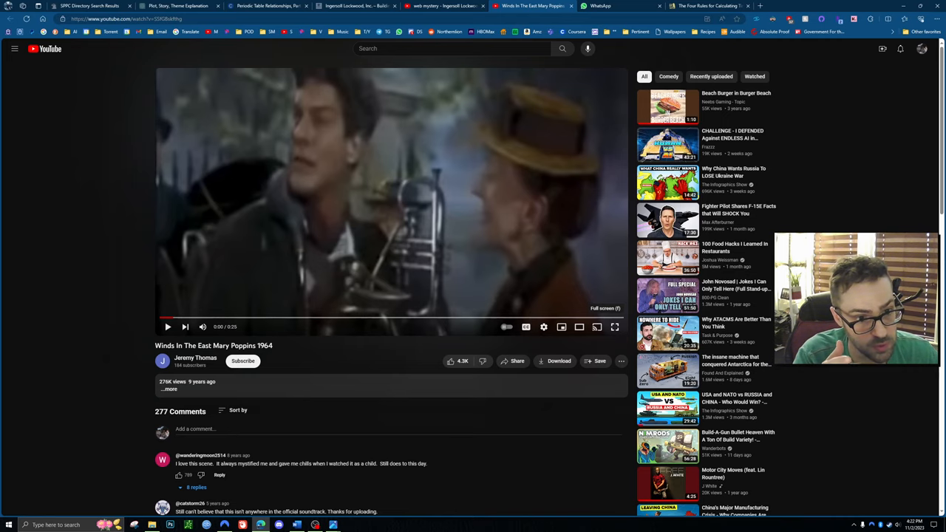
# Play the Winds In The East Mary Poppins 1964 clip full screen.
pyautogui.click(615, 326)
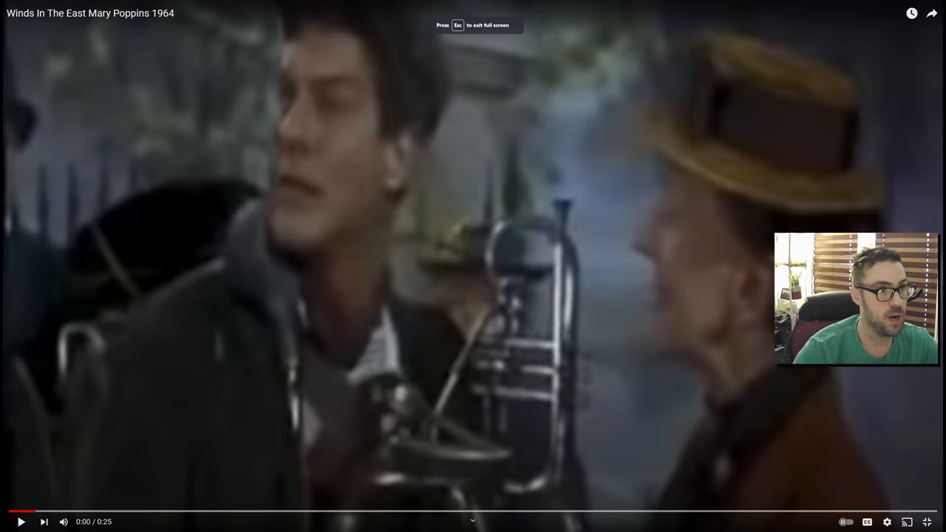
pyautogui.click(20, 521)
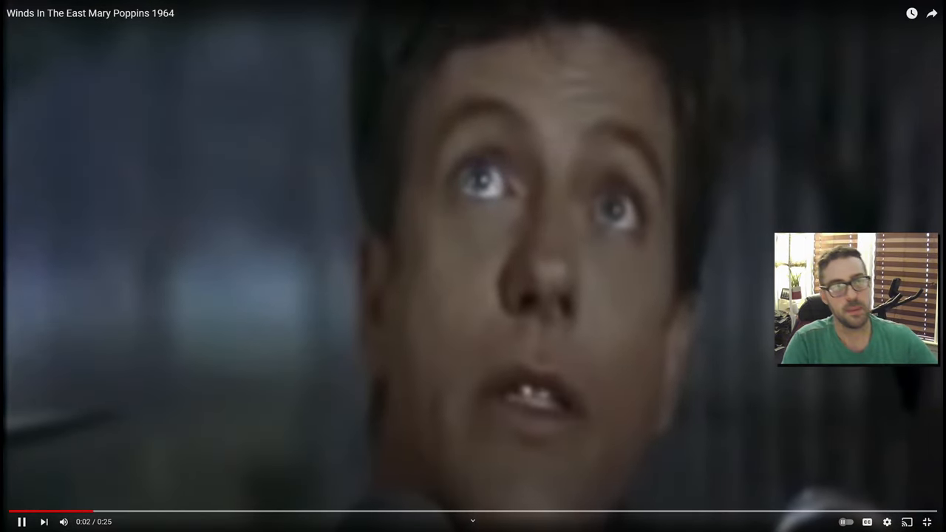